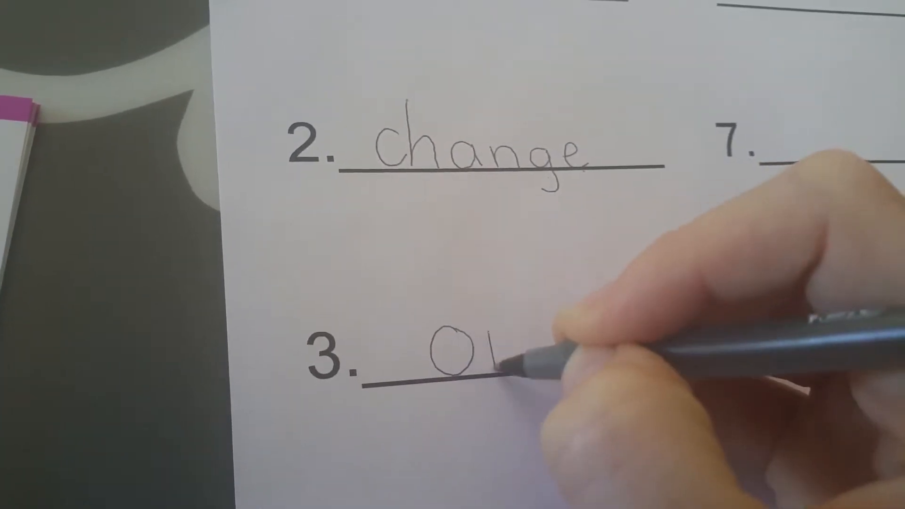
pyautogui.write('on')
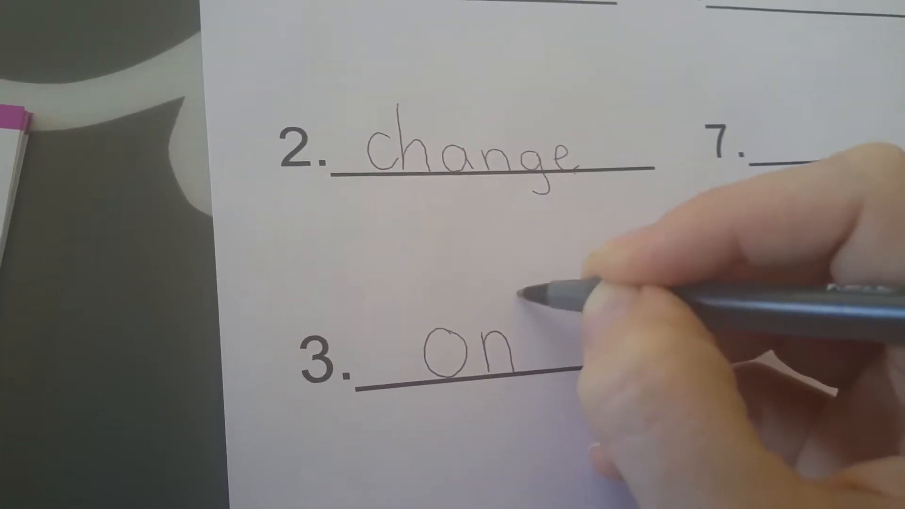
pyautogui.write('l')
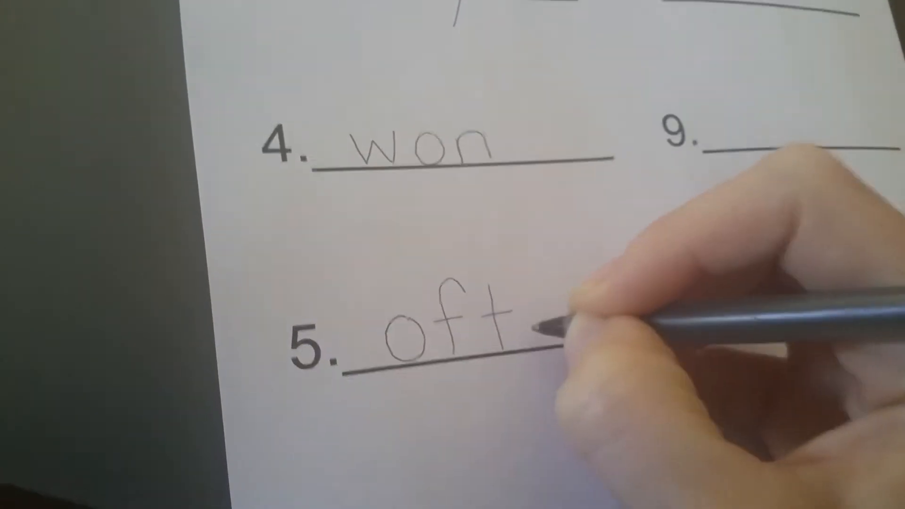
pyautogui.write('e')
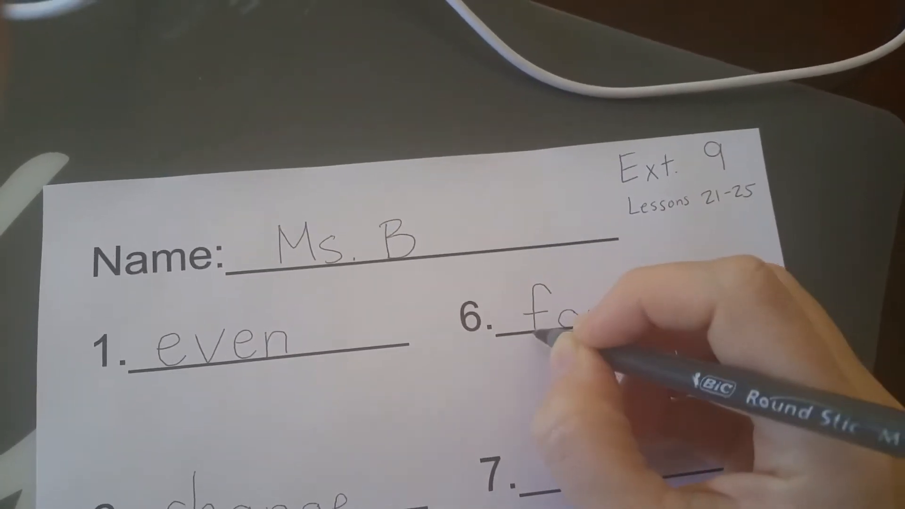
pyautogui.write('four')
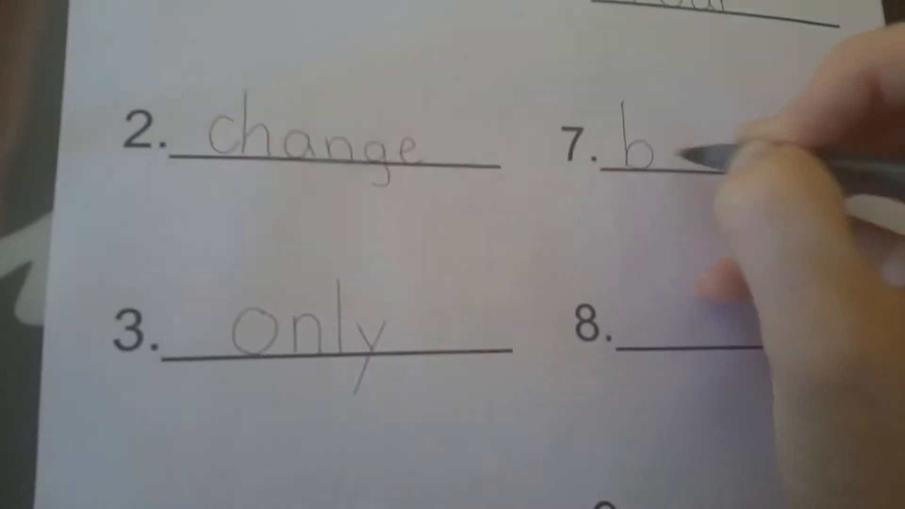
pyautogui.write('eau')
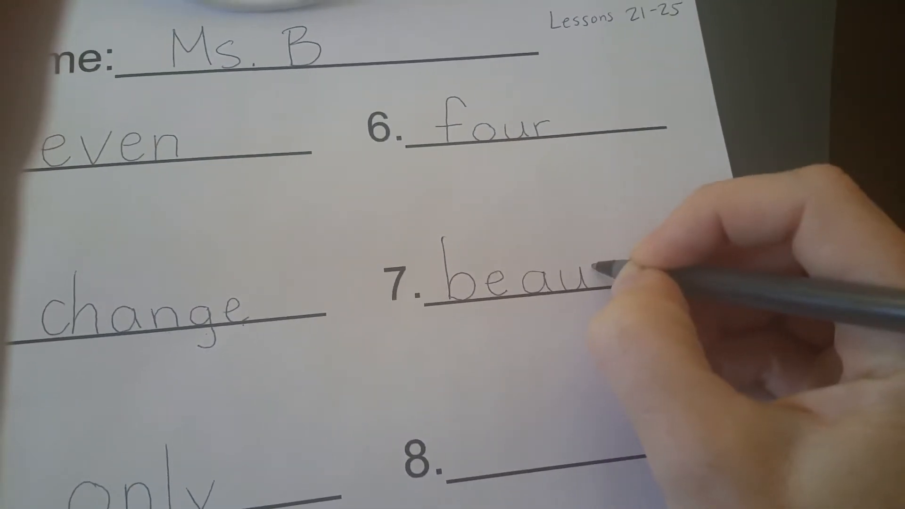
pyautogui.write('t')
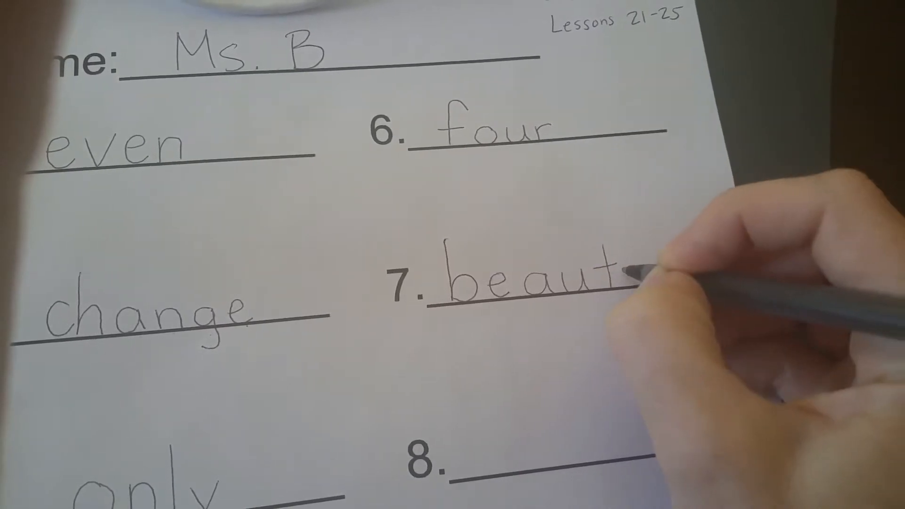
pyautogui.write('i')
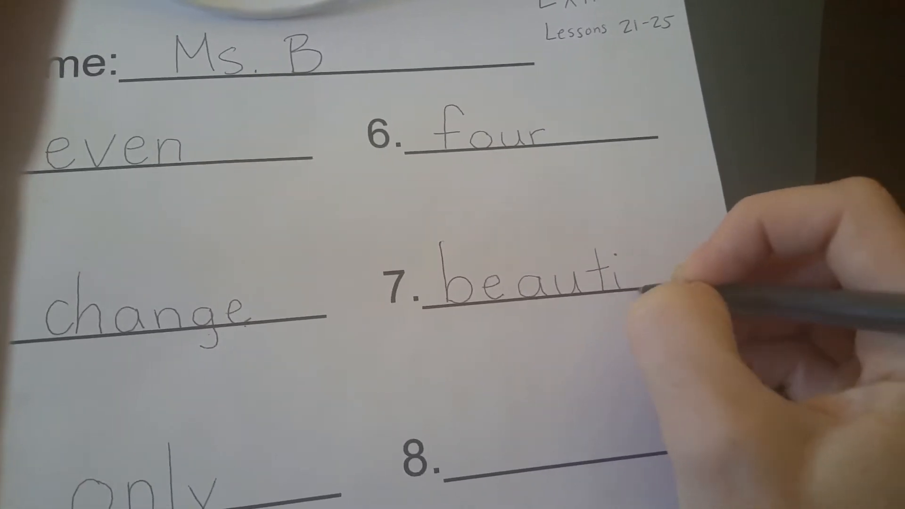